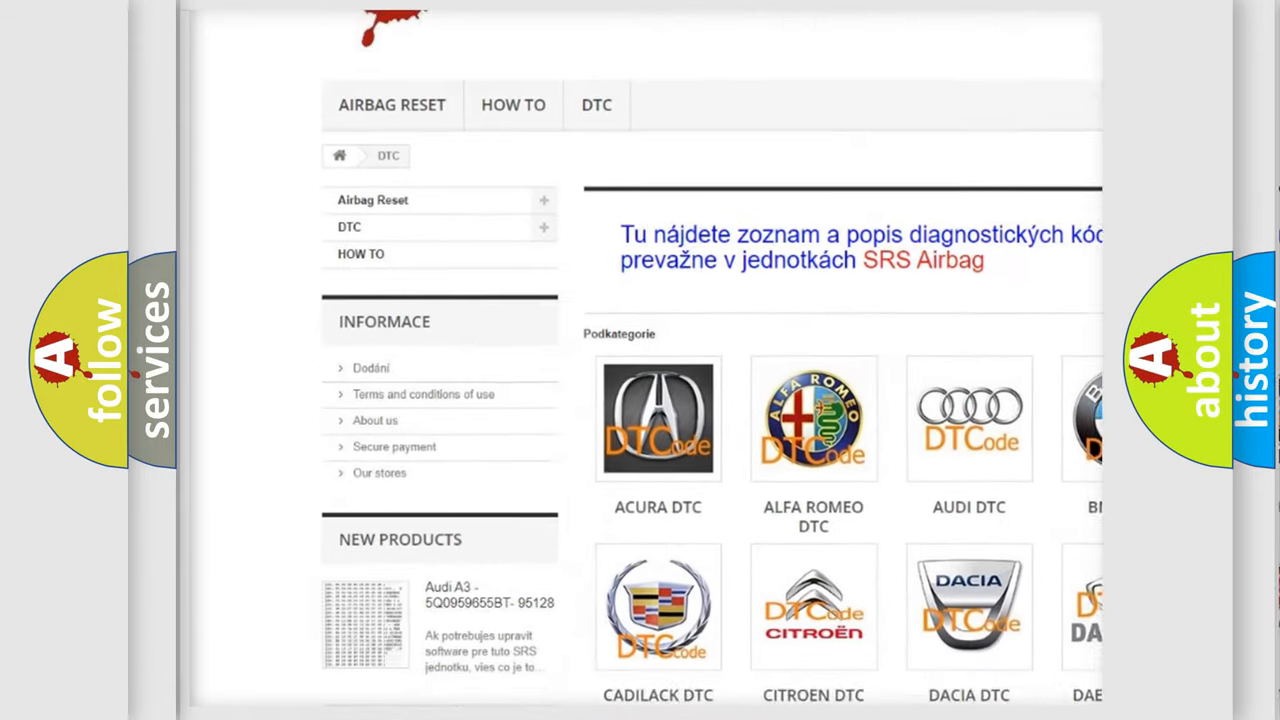
scroll(down, 3)
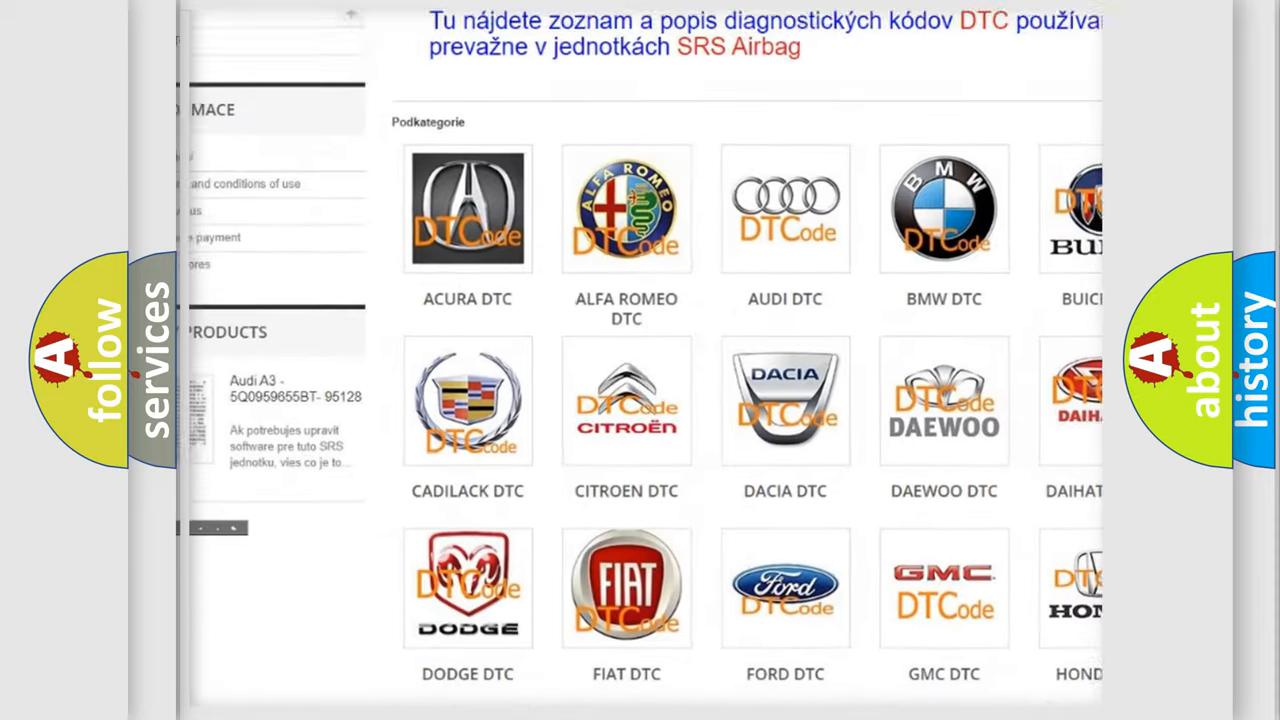
scroll(down, 3)
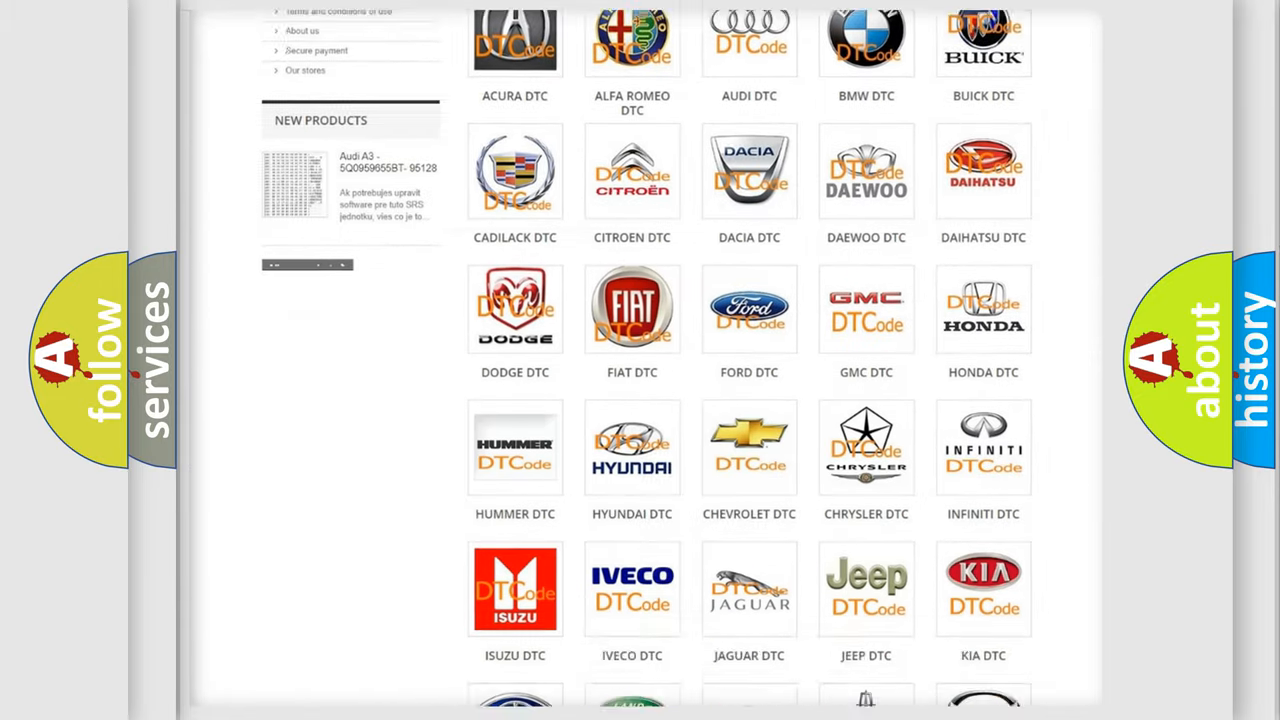
scroll(down, 3)
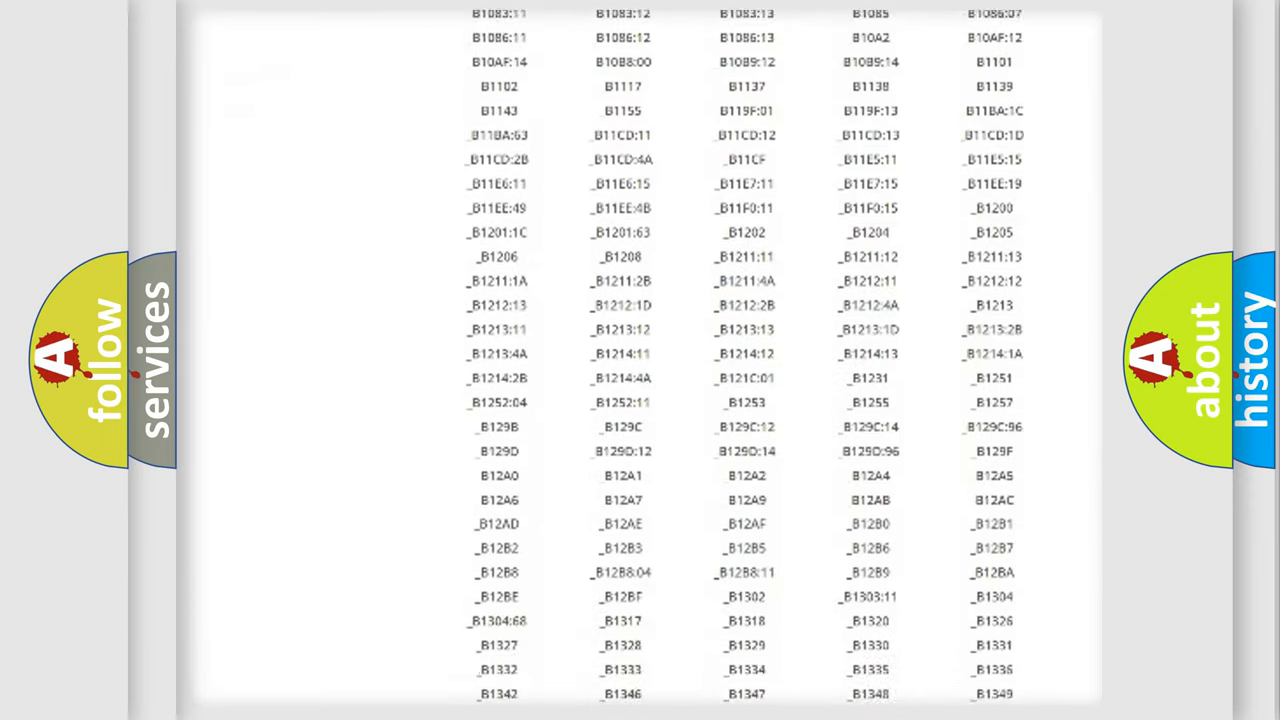
scroll(down, 3)
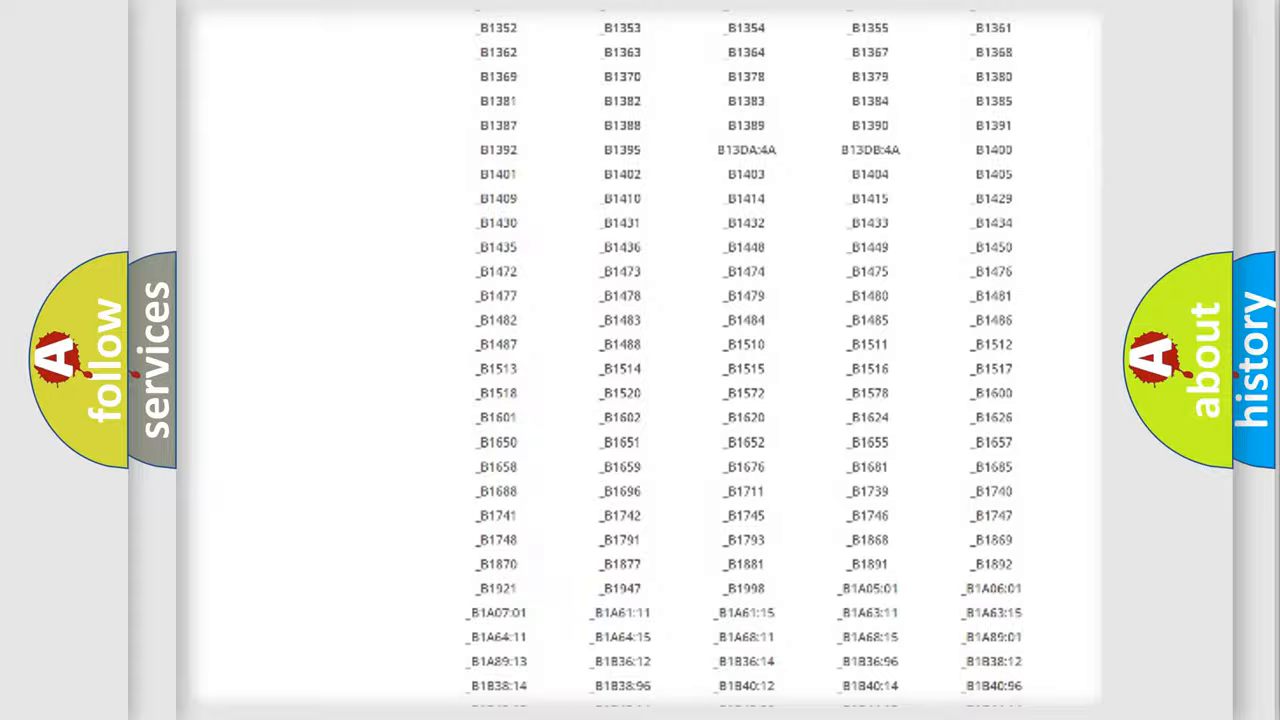